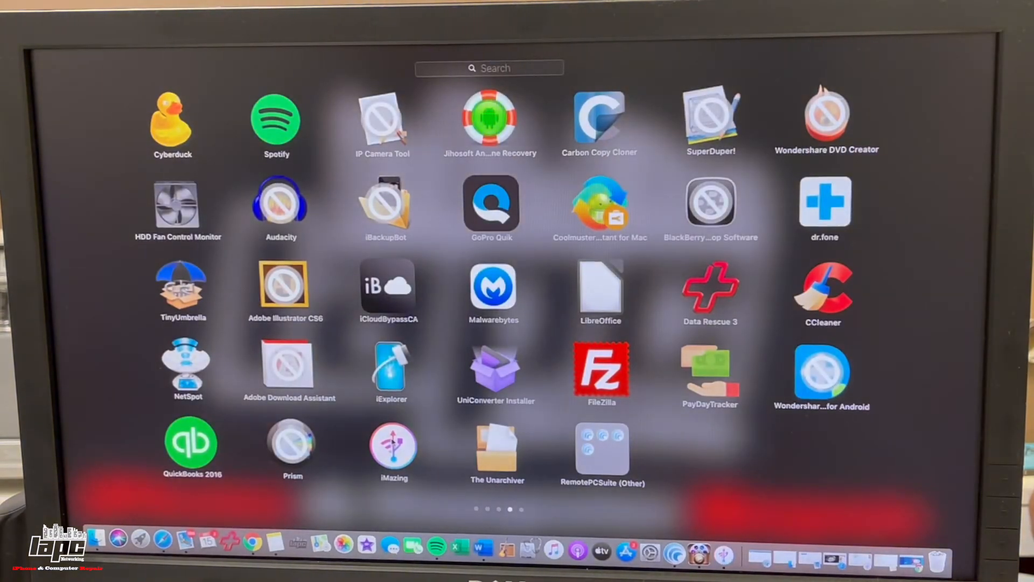
- Launch iMazing from Launchpad and start the iMazing HEIC Converter from the Tools menu
{"action": "left_click", "coordinate": [392, 446]}
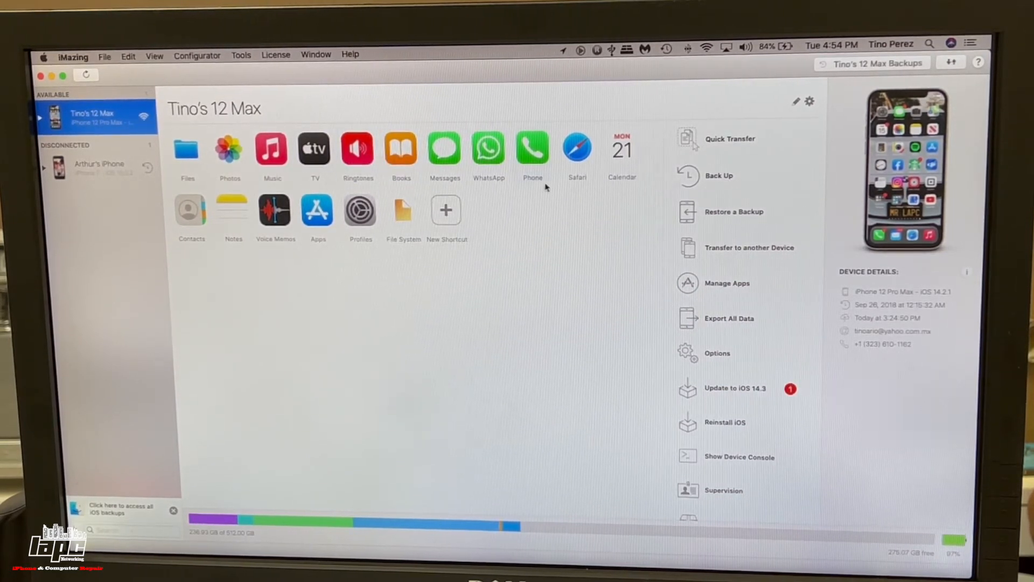
{"action": "mouse_move", "coordinate": [780, 245]}
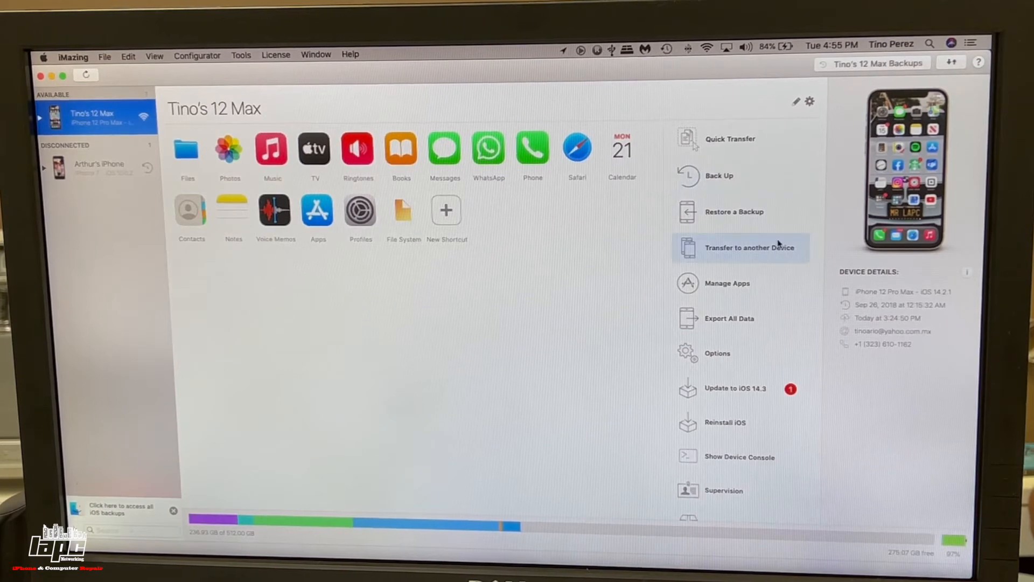
{"action": "mouse_move", "coordinate": [778, 245]}
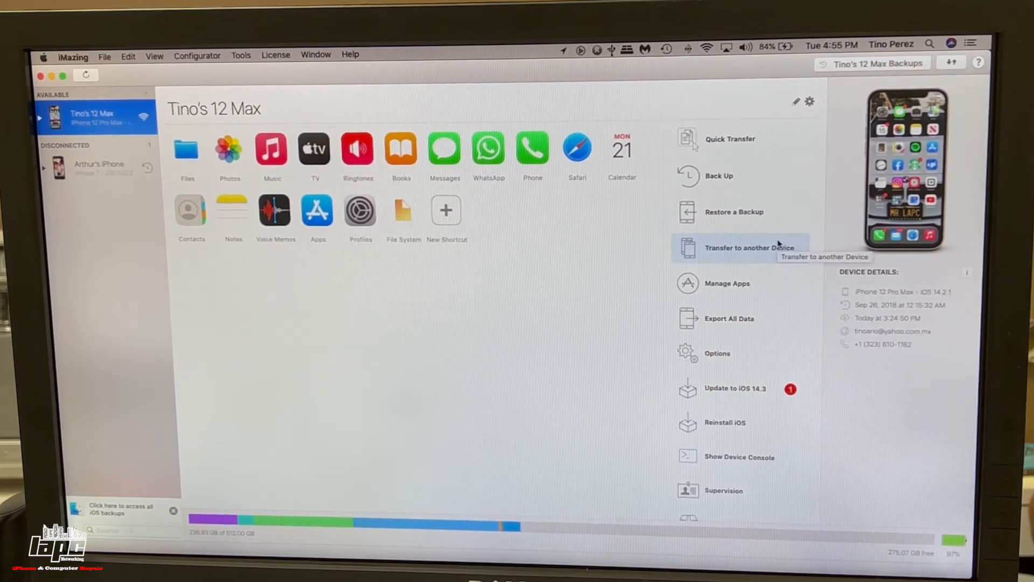
{"action": "mouse_move", "coordinate": [779, 323]}
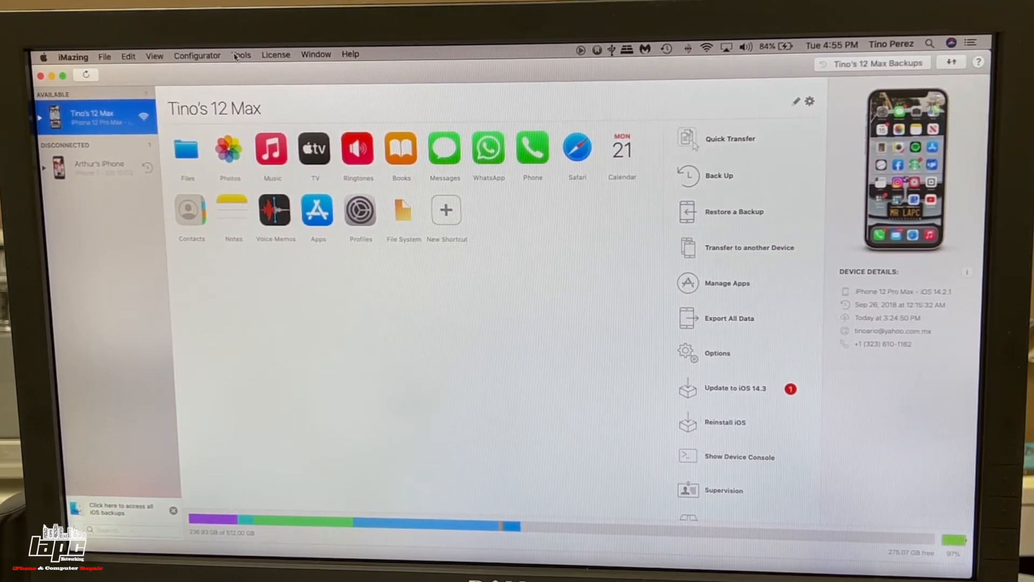
{"action": "left_click", "coordinate": [241, 54]}
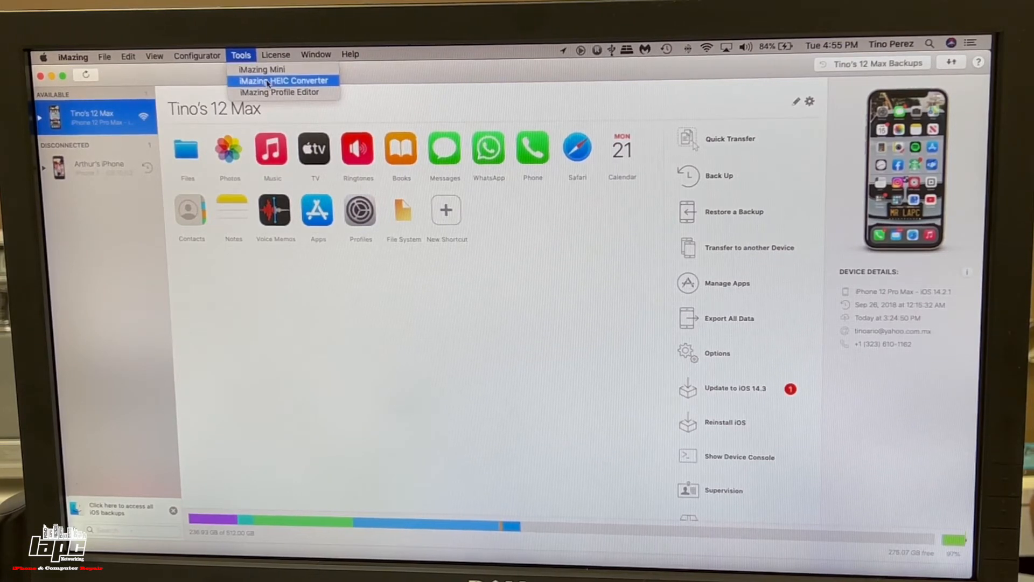
{"action": "left_click", "coordinate": [284, 79]}
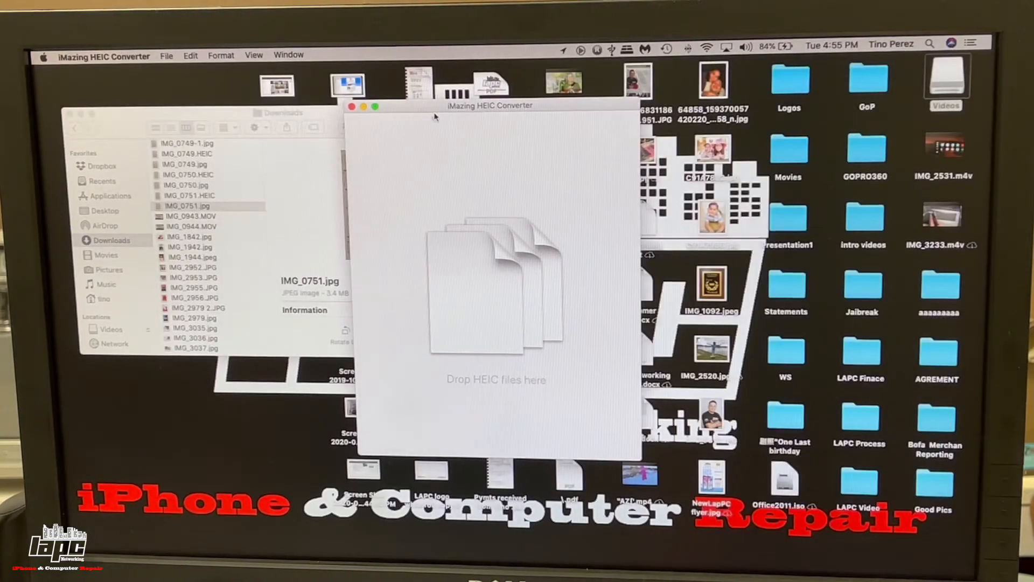
{"action": "mouse_move", "coordinate": [472, 305]}
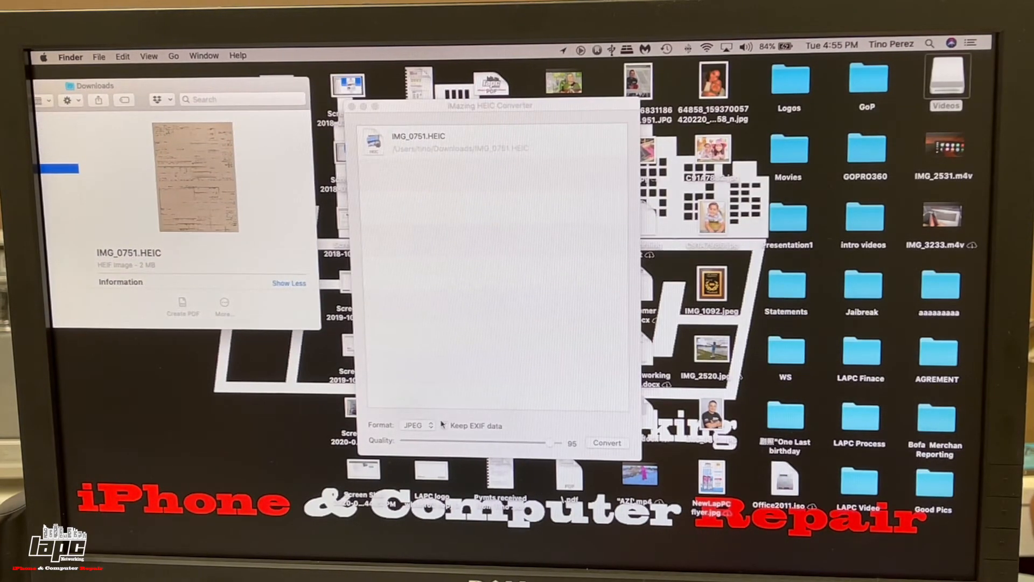
- Convert IMG_0751.HEIC to JPEG into Downloads and acknowledge the Conversion Successful alert
{"action": "left_click", "coordinate": [414, 426]}
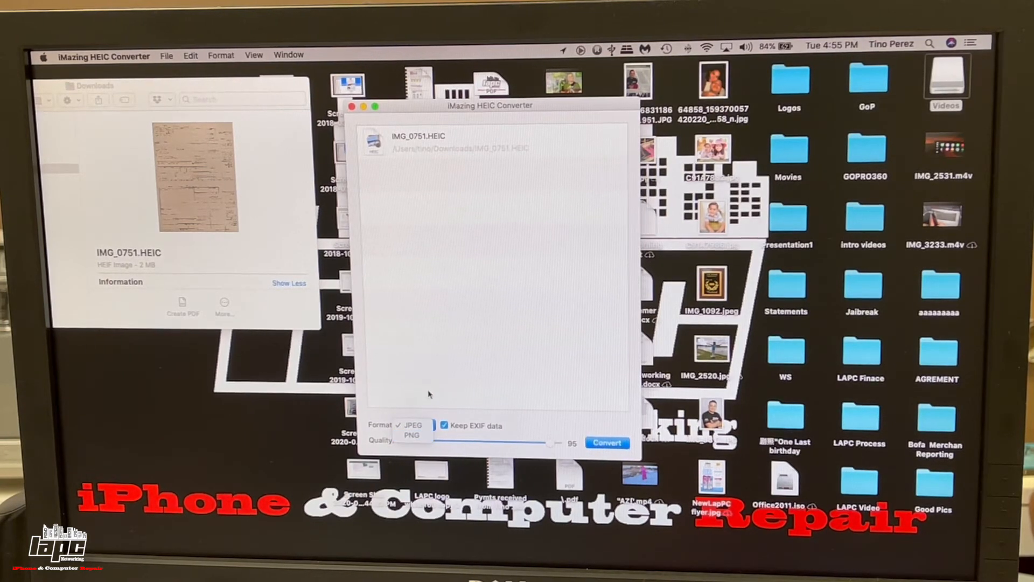
{"action": "left_click", "coordinate": [414, 425]}
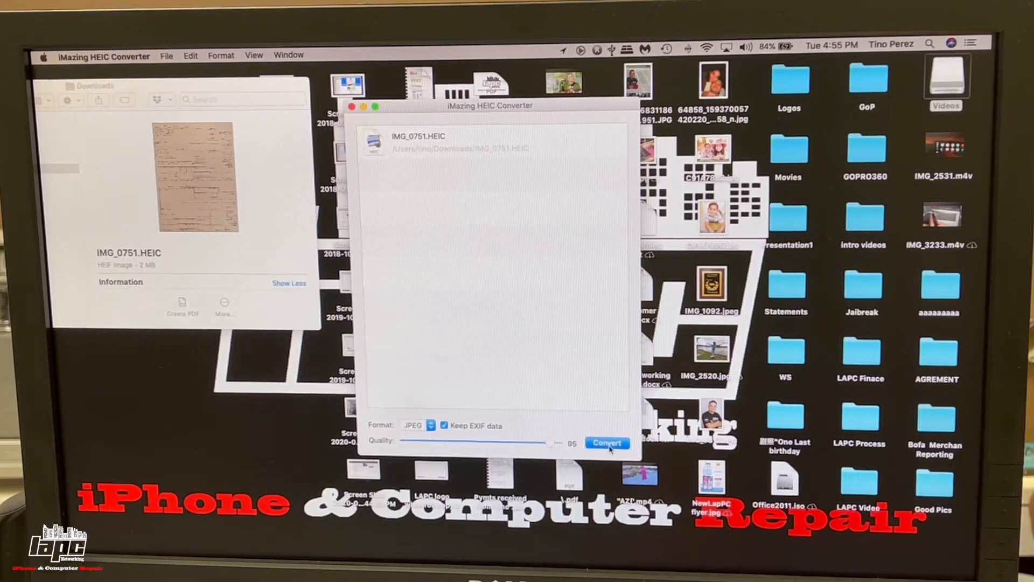
{"action": "left_click", "coordinate": [607, 442]}
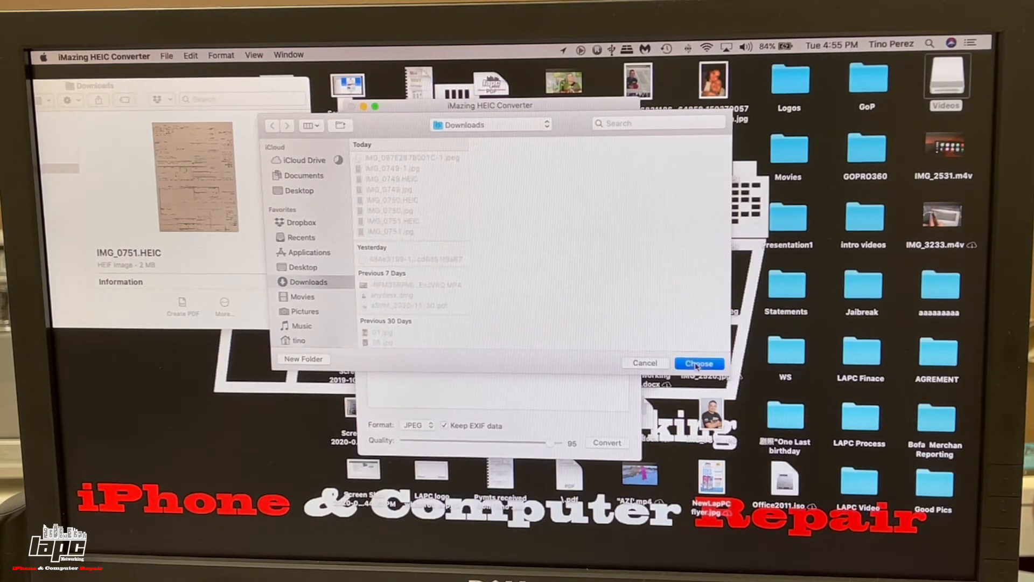
{"action": "left_click", "coordinate": [699, 363]}
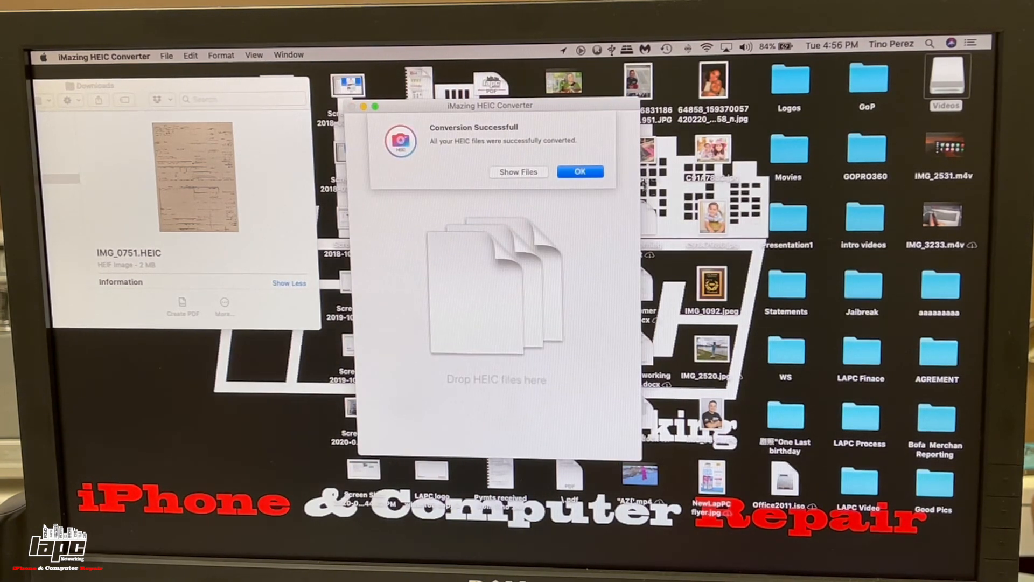
{"action": "left_click", "coordinate": [580, 171]}
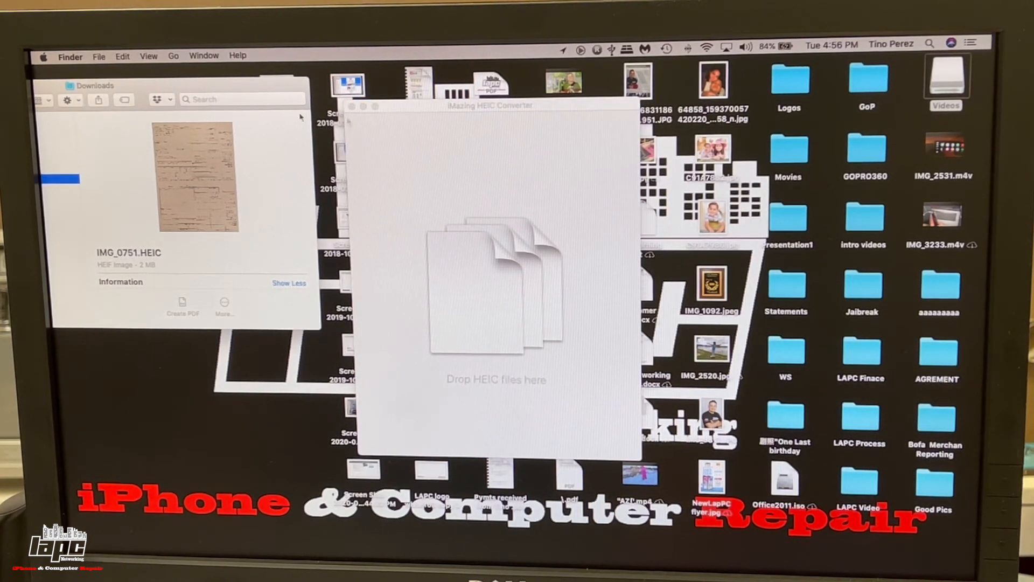